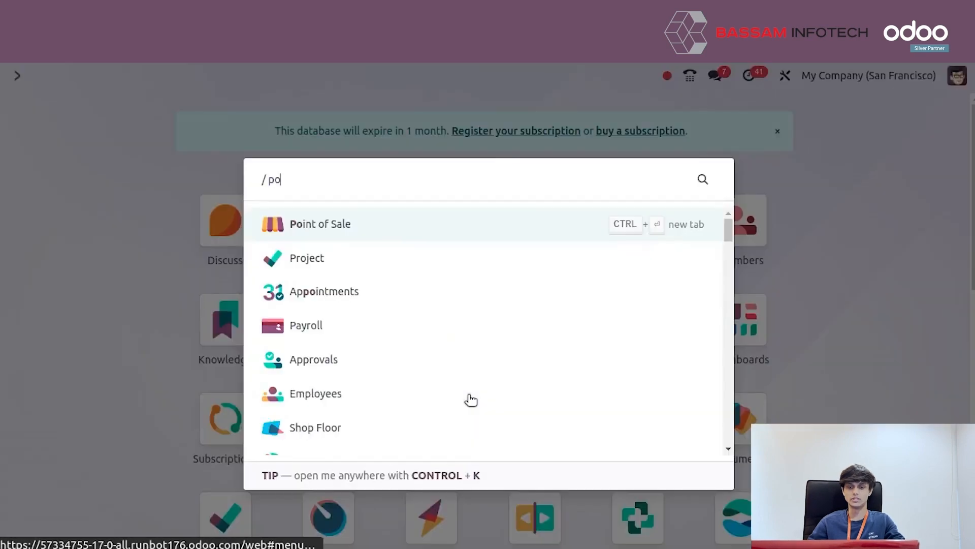
Launch the Point of Sale app and reach its Configuration menu from the dashboard.
click(320, 223)
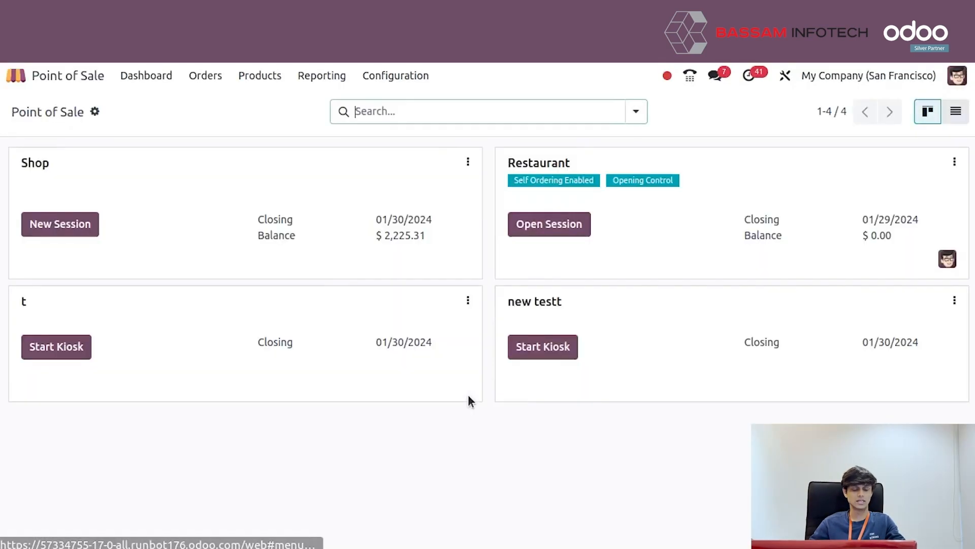
mouse_move(488, 384)
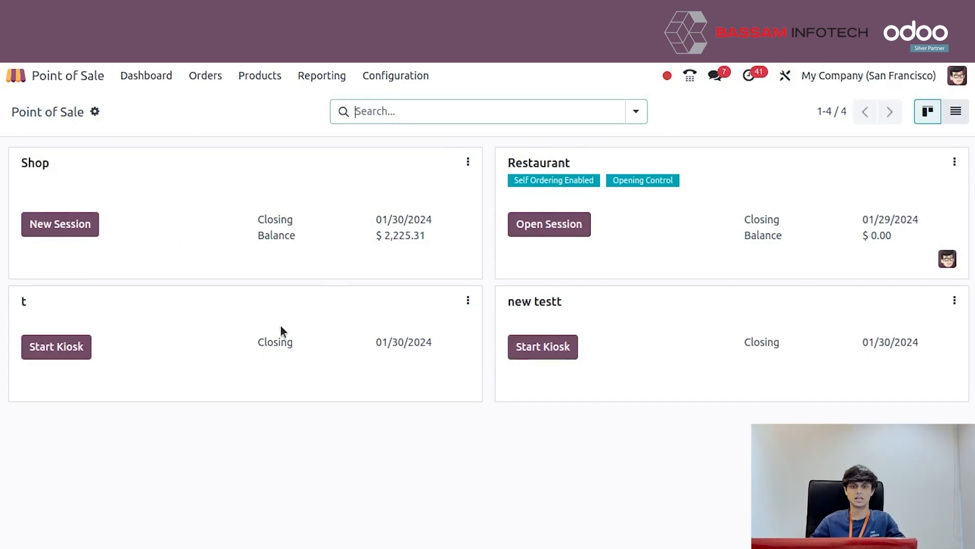
mouse_move(395, 75)
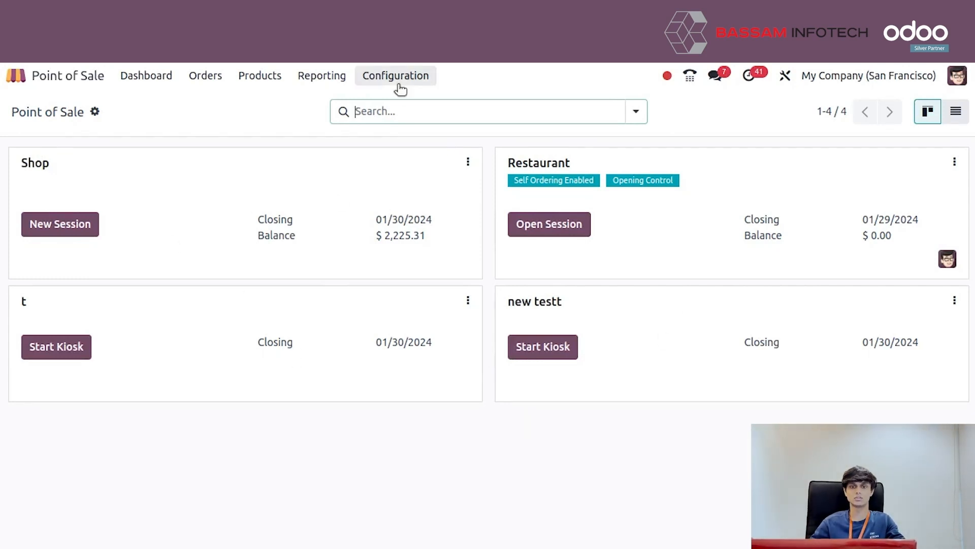
click(395, 75)
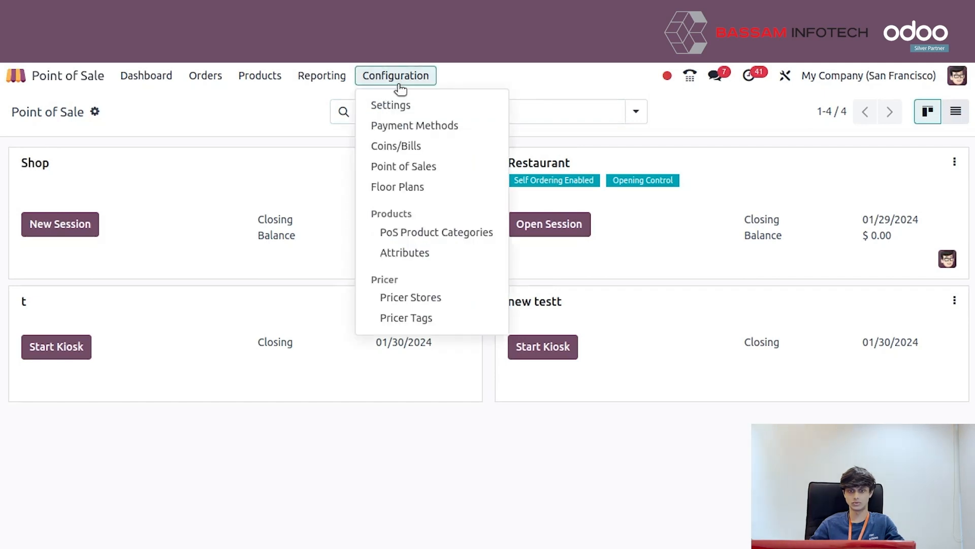
From Settings, create and save a new shop named 'new test'.
click(390, 105)
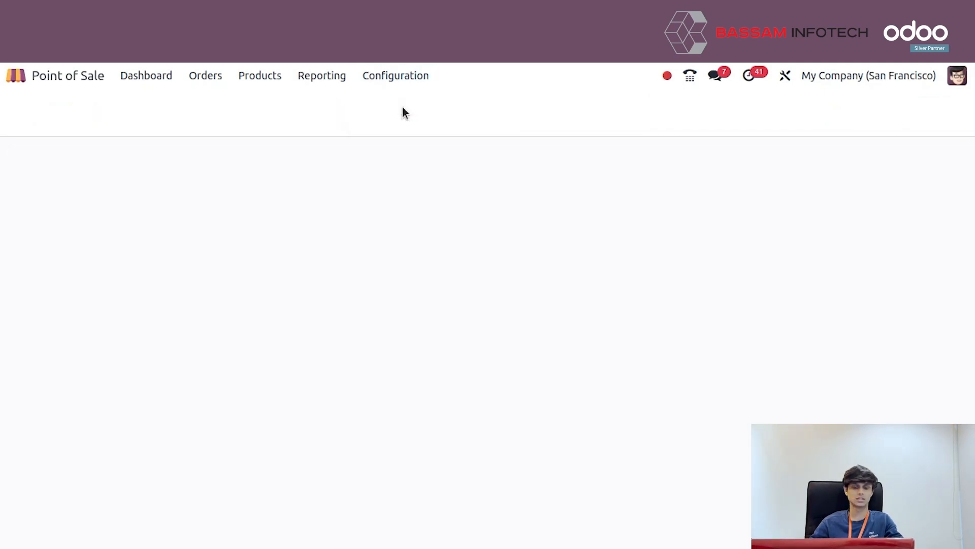
click(395, 75)
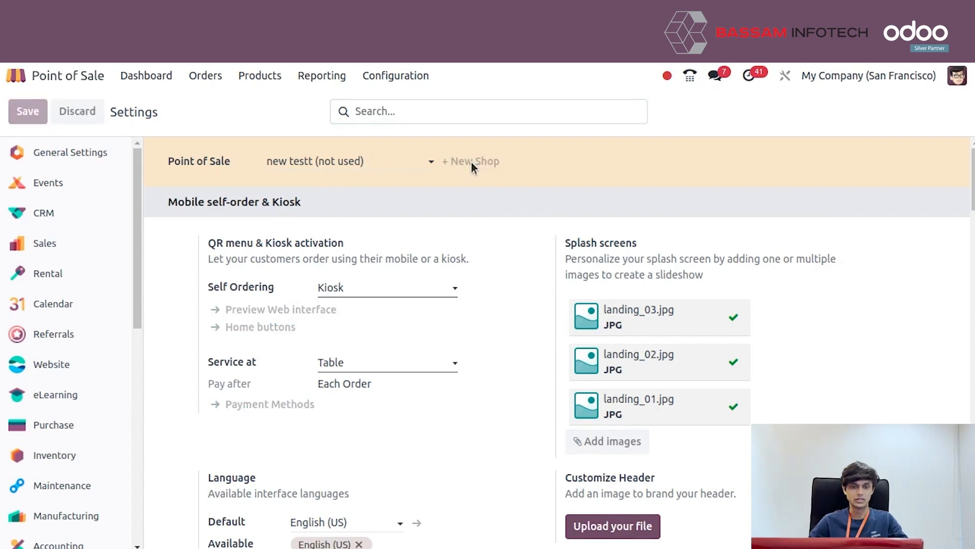
click(475, 161)
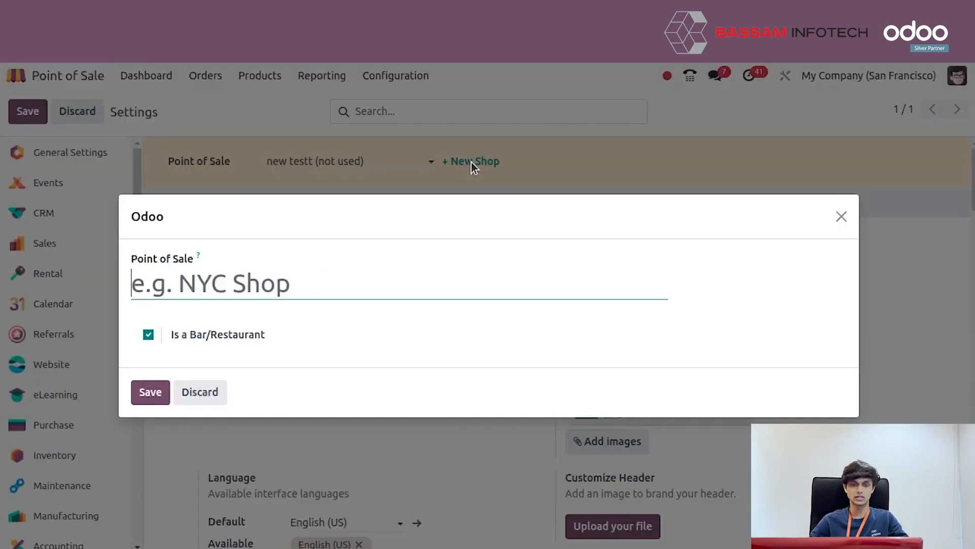
text(ne)
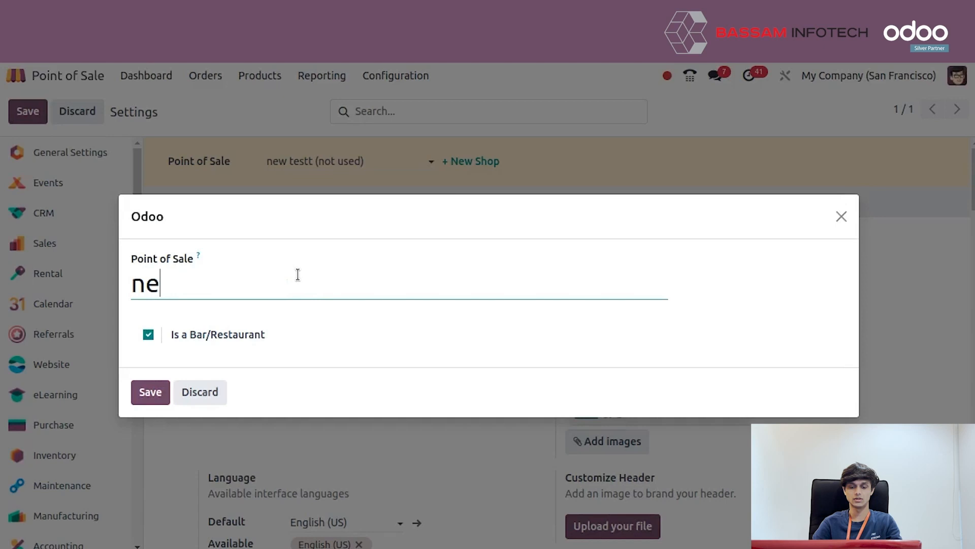
text(w test)
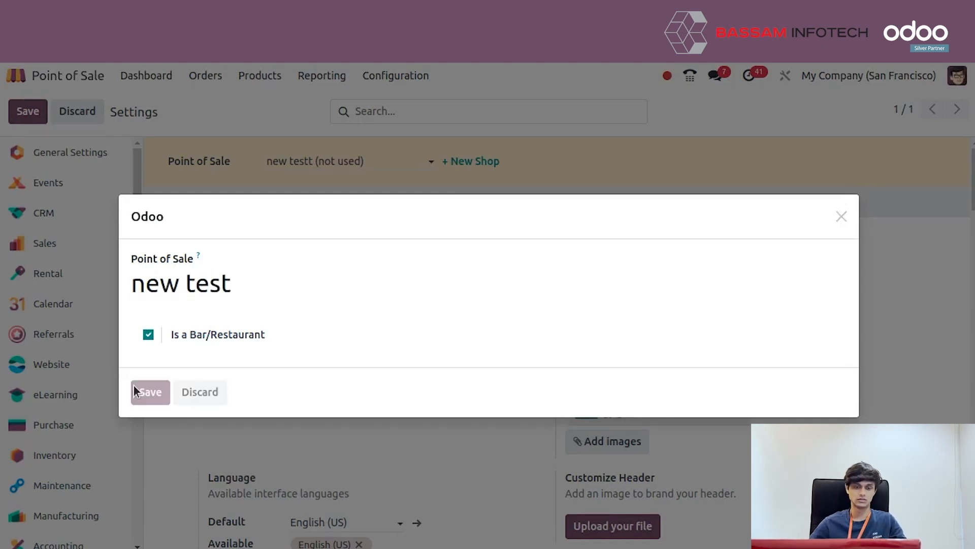
click(150, 391)
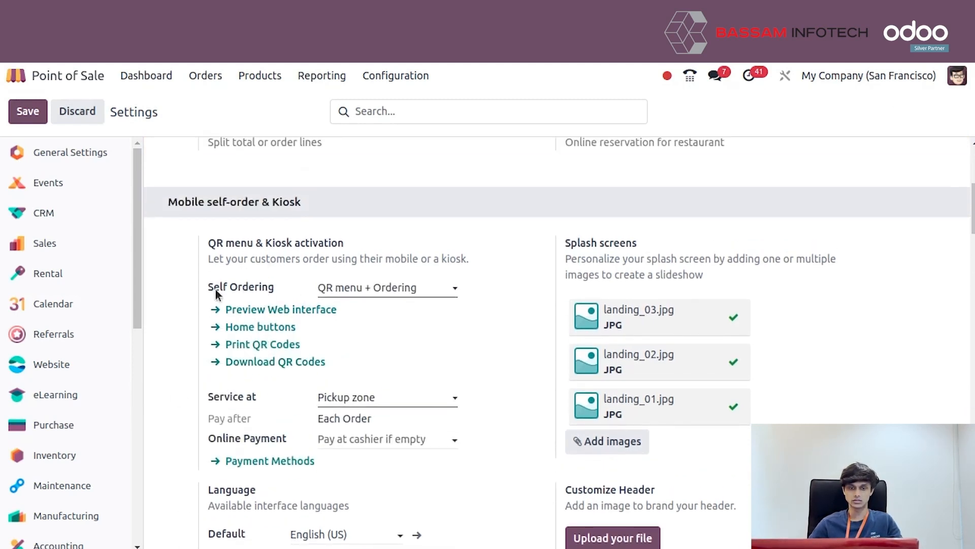
mouse_move(230, 287)
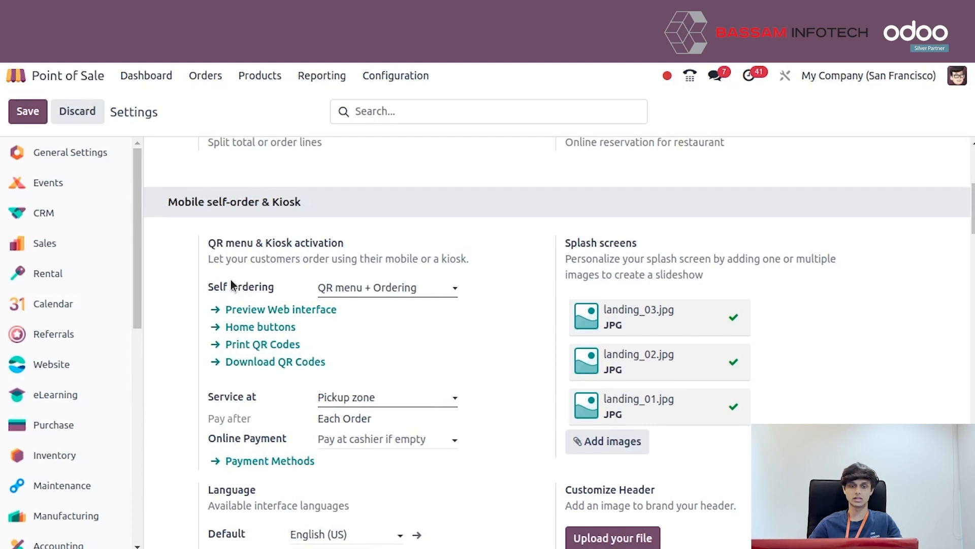
mouse_move(433, 291)
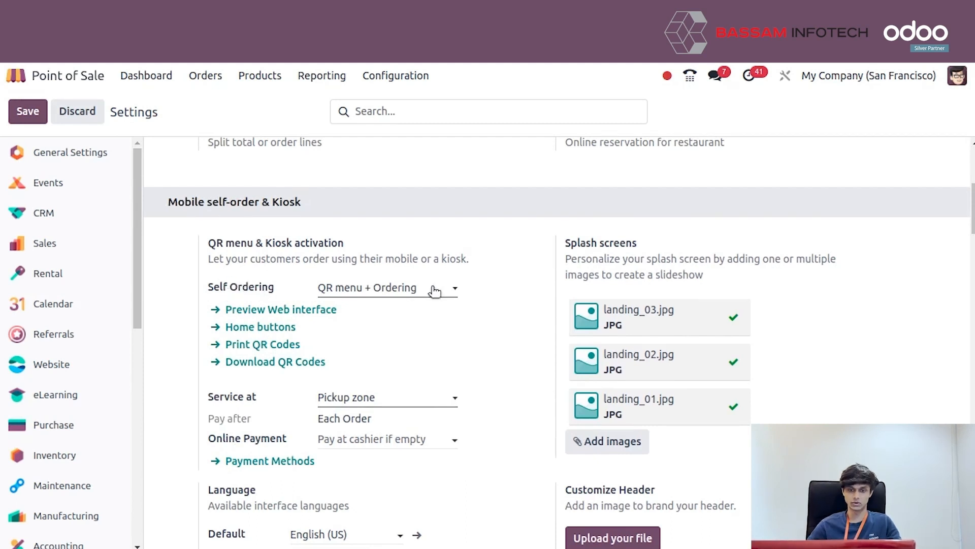
Set Self Ordering to Kiosk with Service at Table for the new test shop.
click(387, 287)
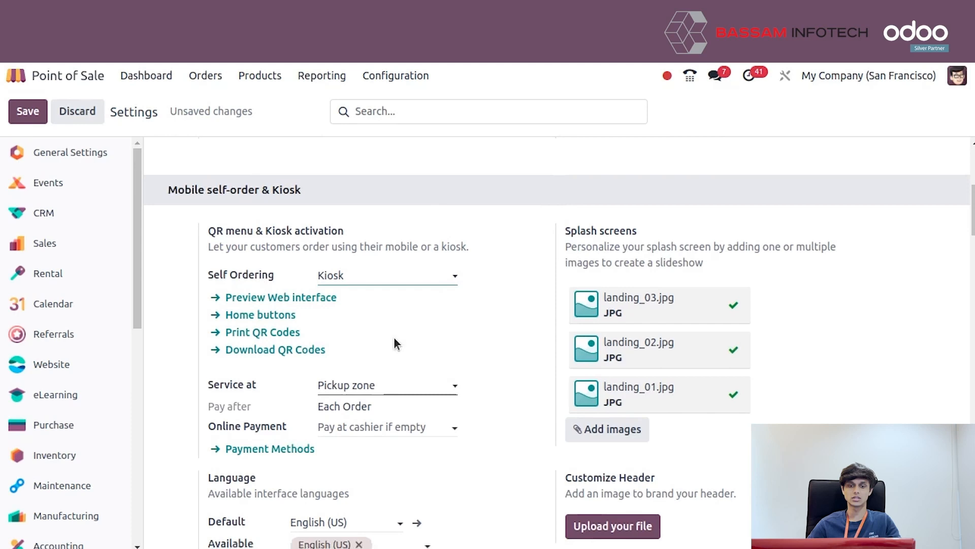
scroll(down, 3)
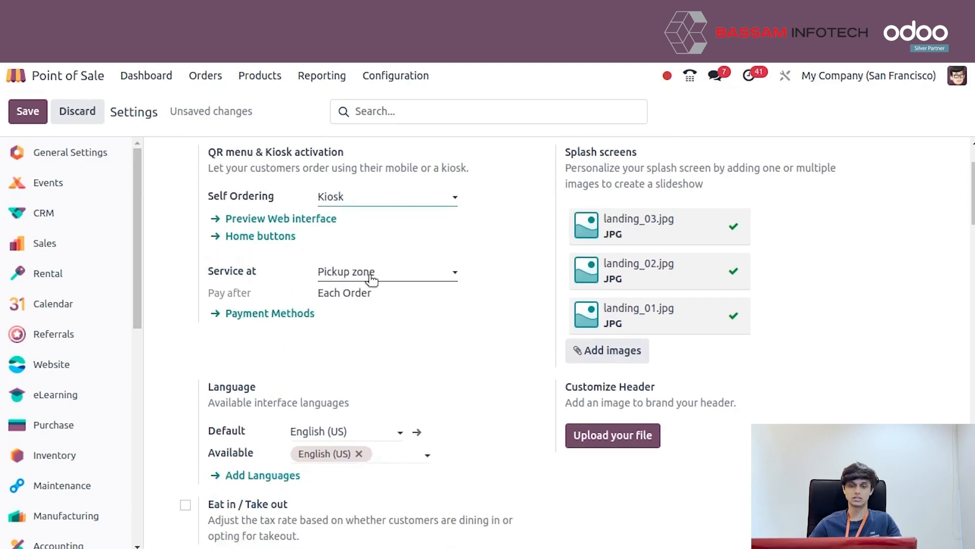
click(386, 272)
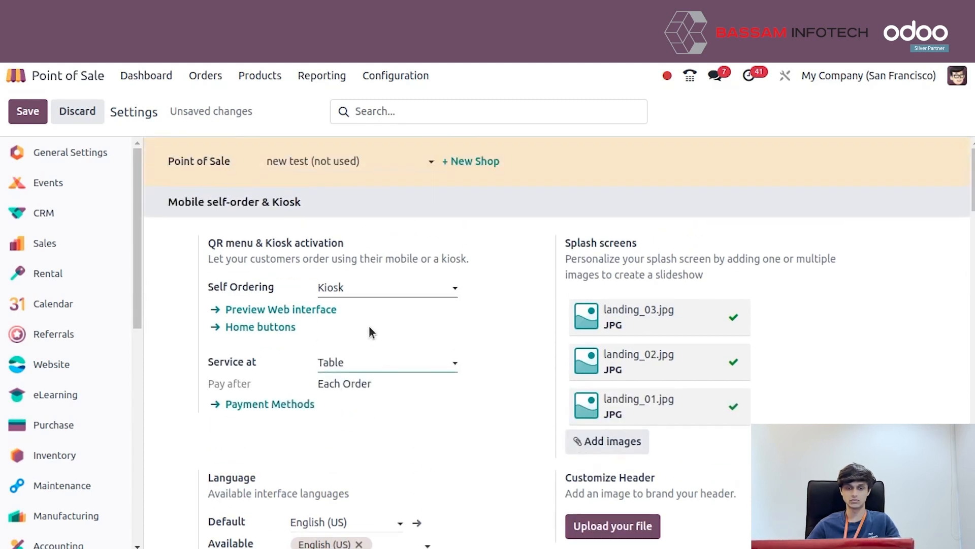
scroll(down, 3)
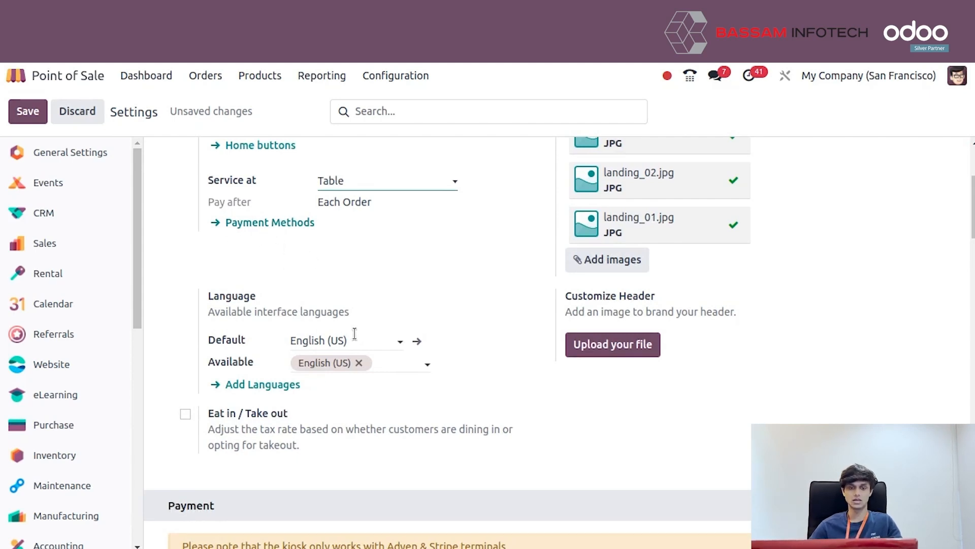
Add Spanish (AR) as an available kiosk language alongside English.
click(392, 363)
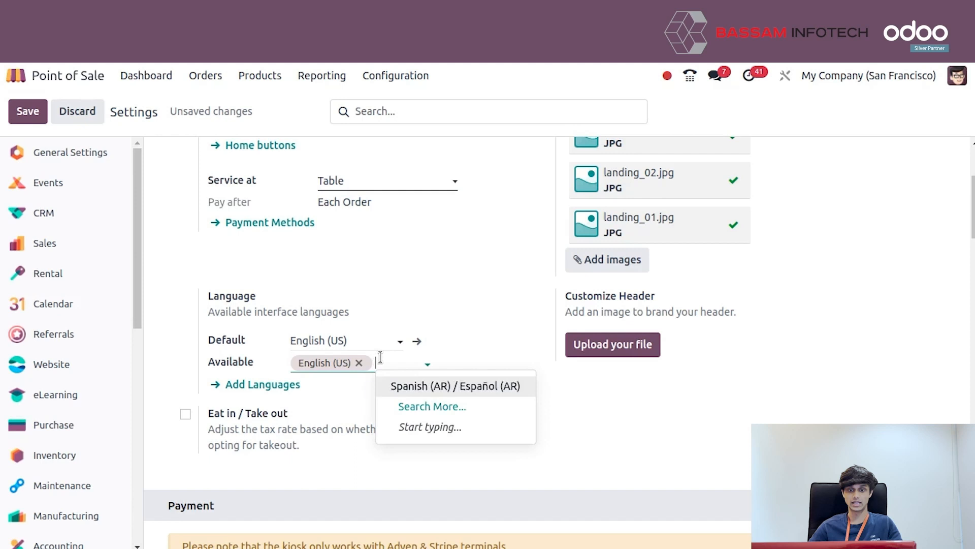
click(455, 386)
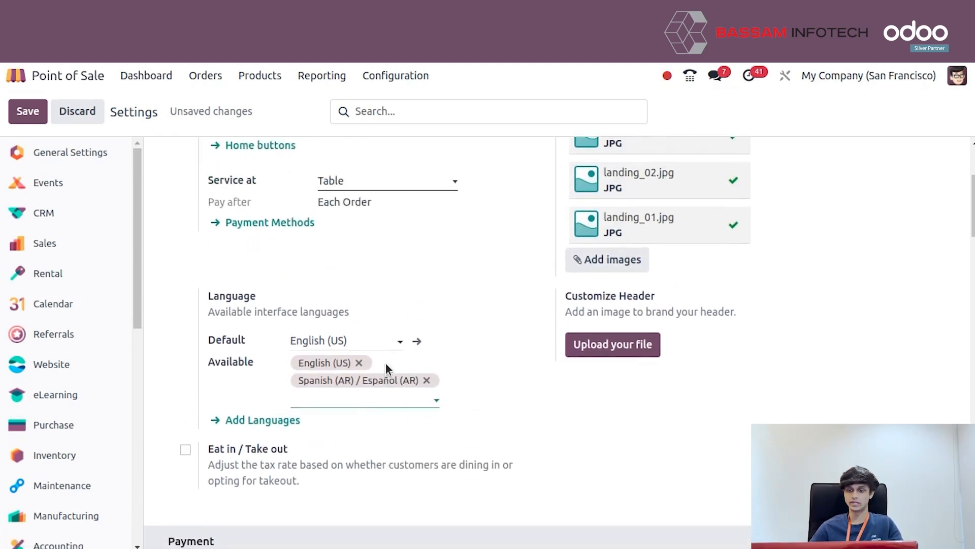
scroll(up, 3)
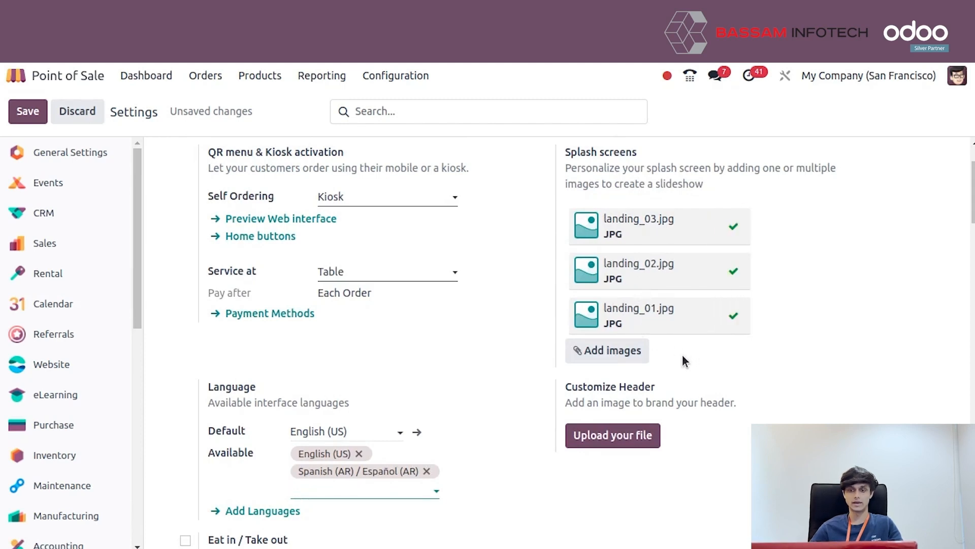
mouse_move(624, 464)
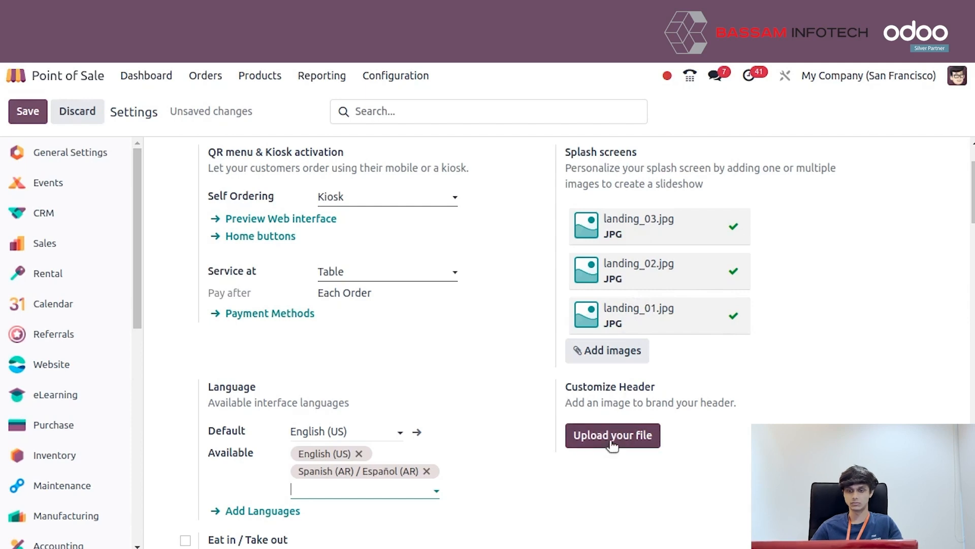
mouse_move(606, 351)
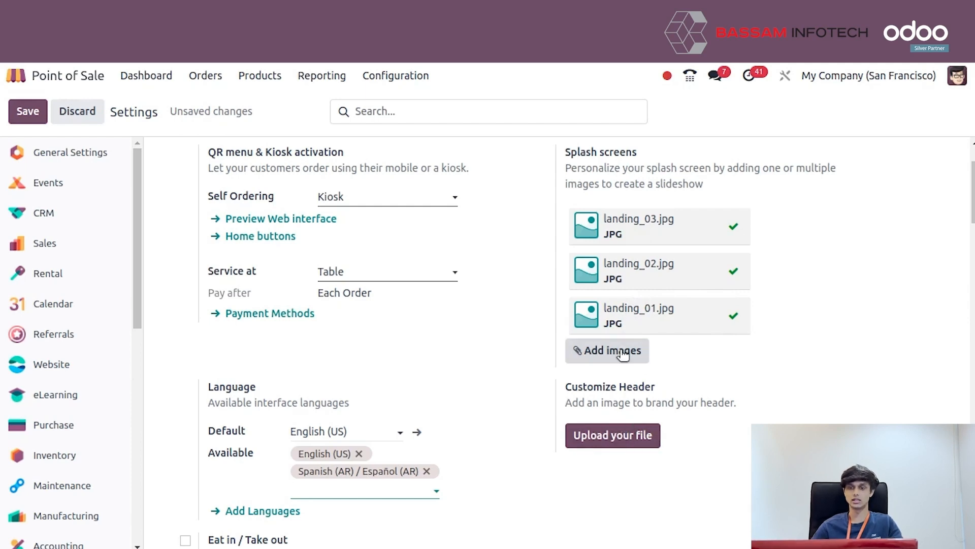
mouse_move(606, 350)
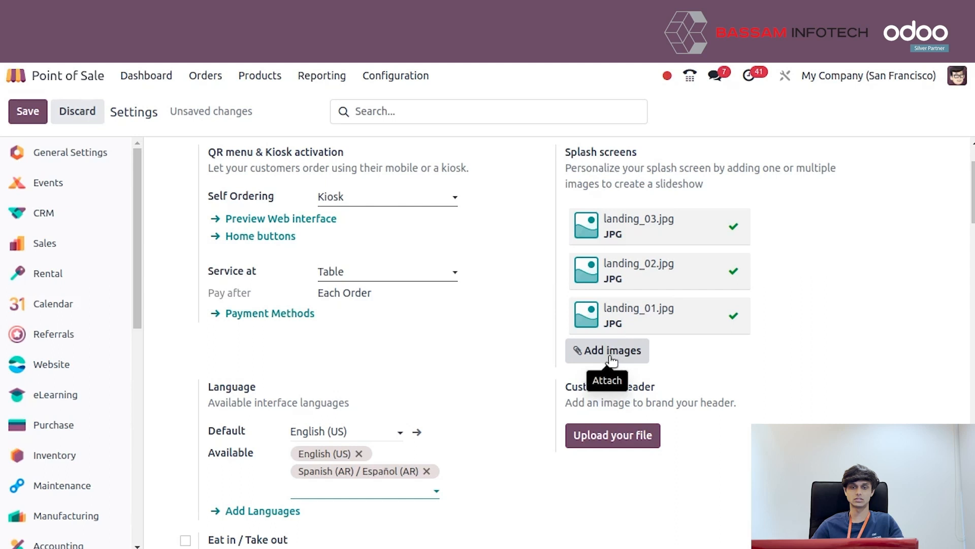
scroll(up, 3)
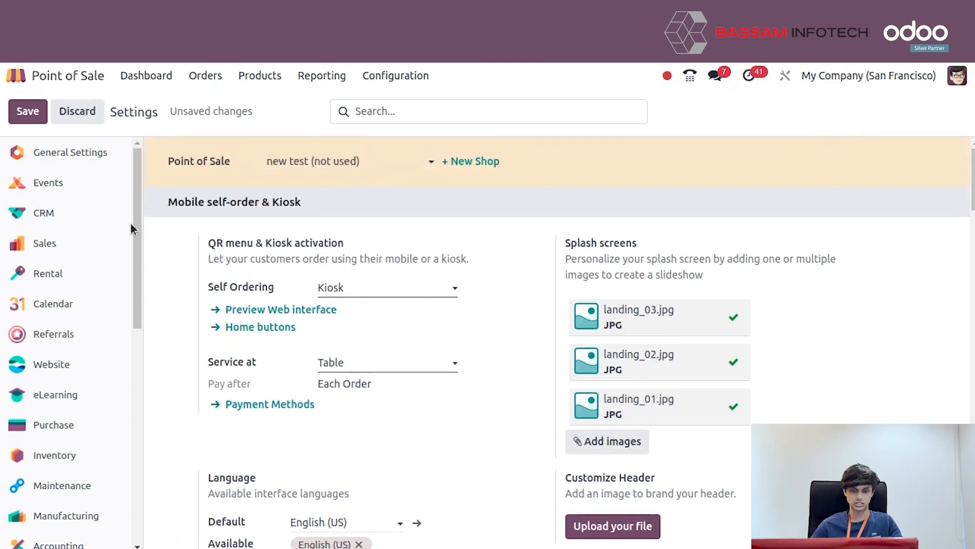
Save the kiosk settings and return to the Point of Sale dashboard.
click(28, 112)
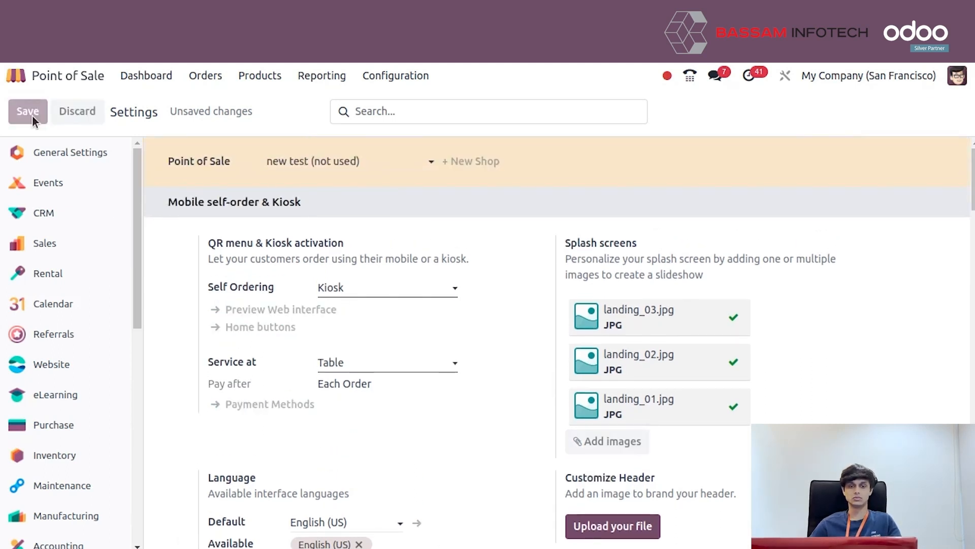
click(28, 112)
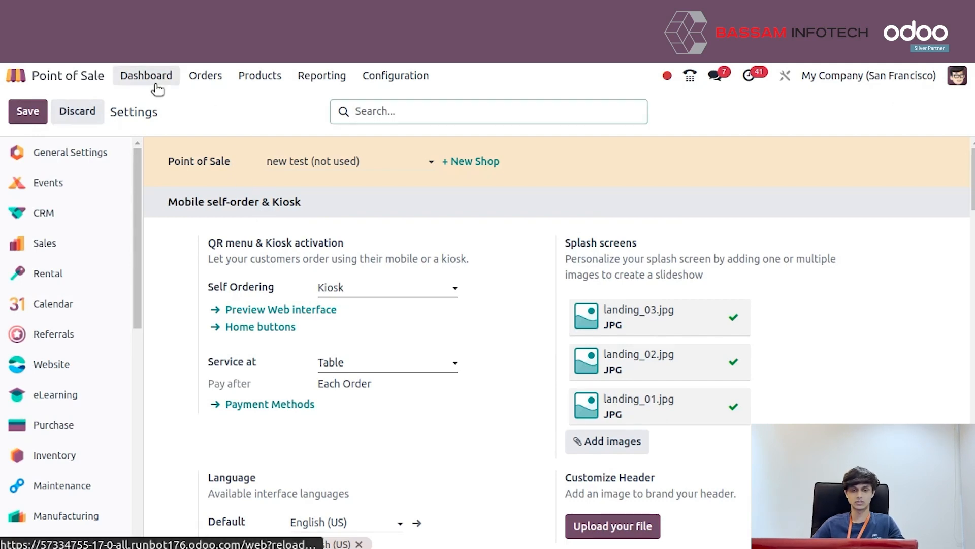
click(145, 75)
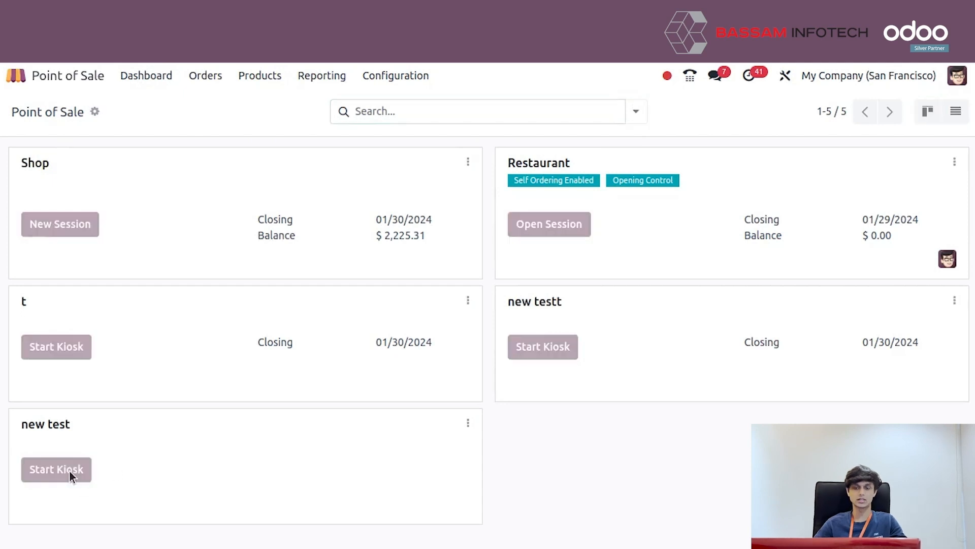
Start the new test kiosk and launch it in a new browser tab.
click(56, 469)
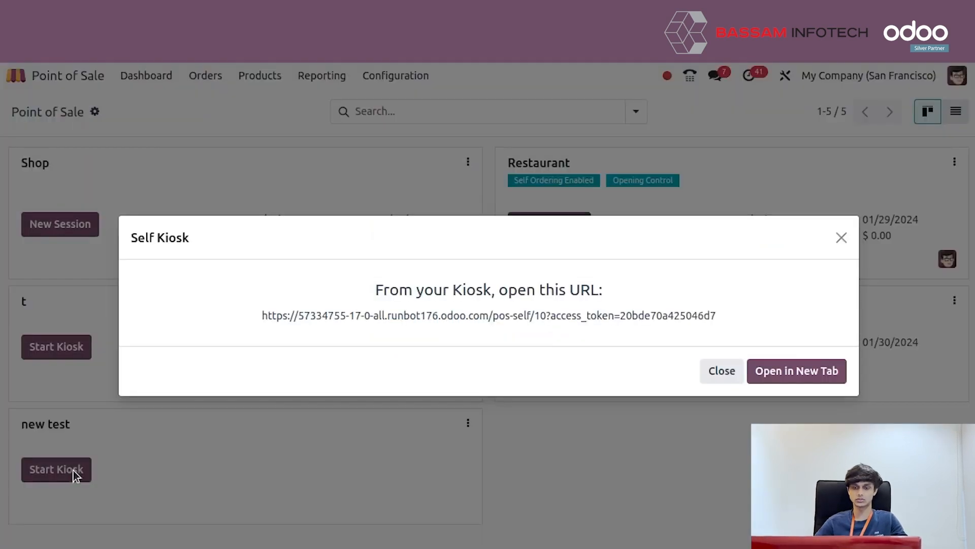
mouse_move(797, 371)
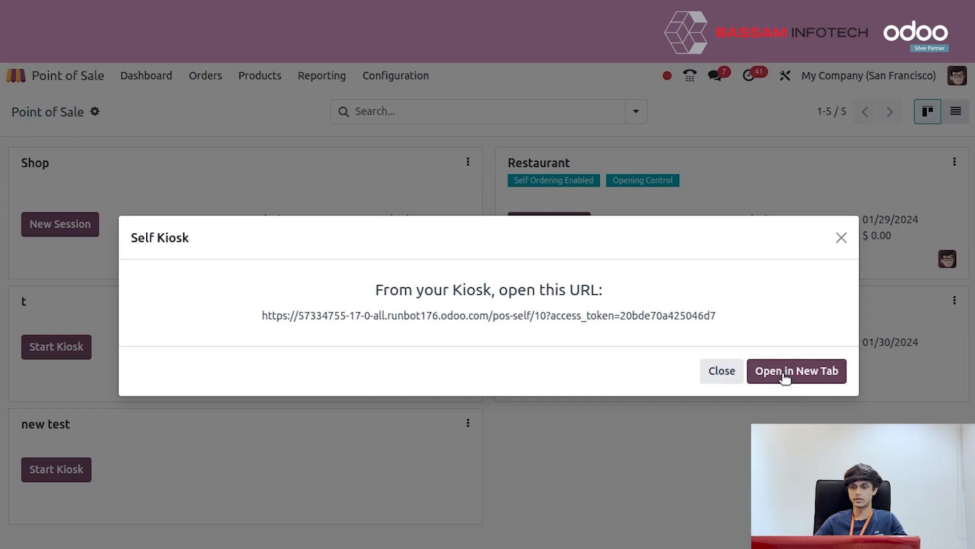
click(796, 370)
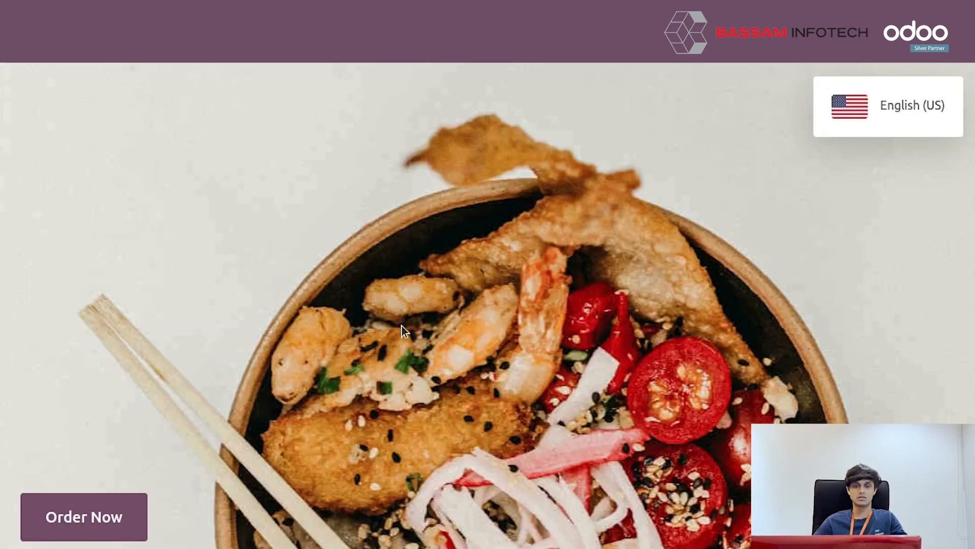
mouse_move(466, 342)
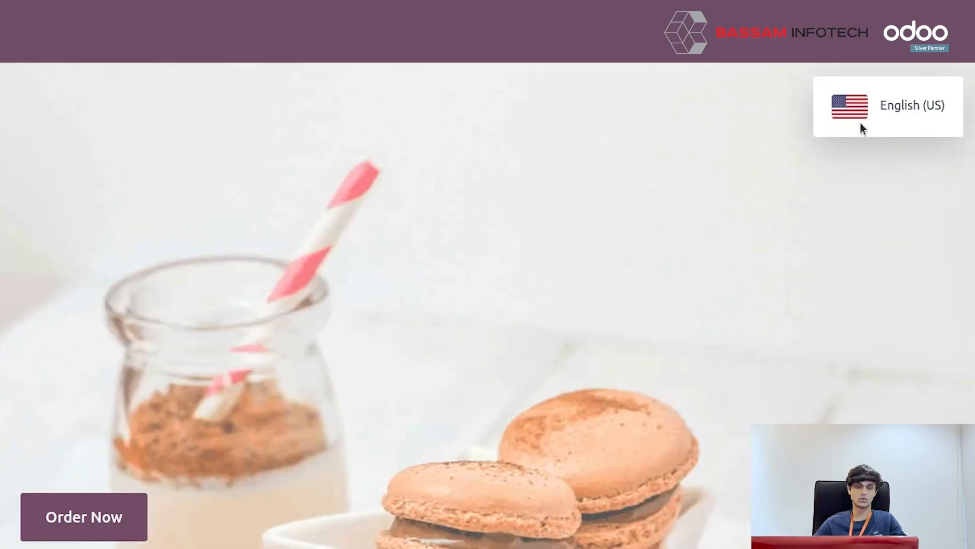
mouse_move(728, 360)
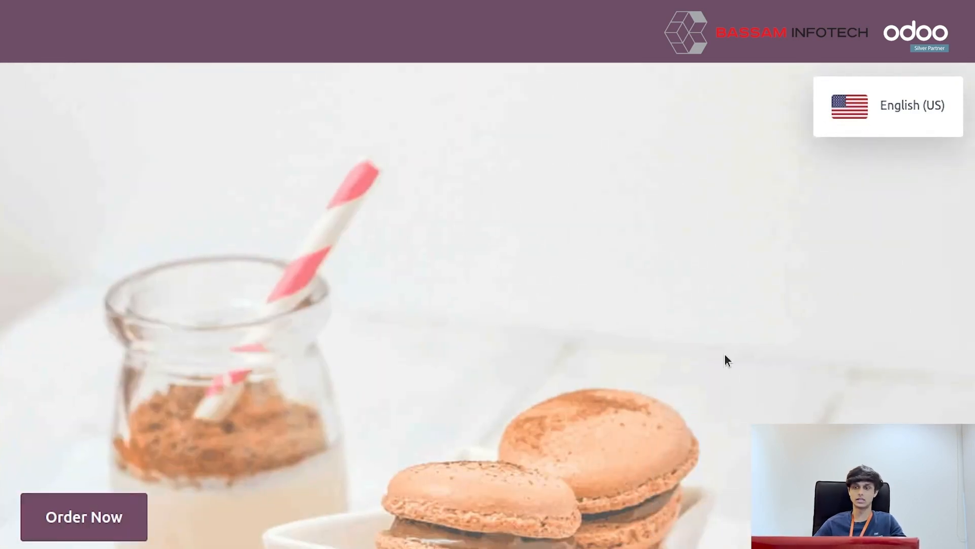
Check the kiosk language choices (Spanish AR offered) and discard without changing.
click(888, 104)
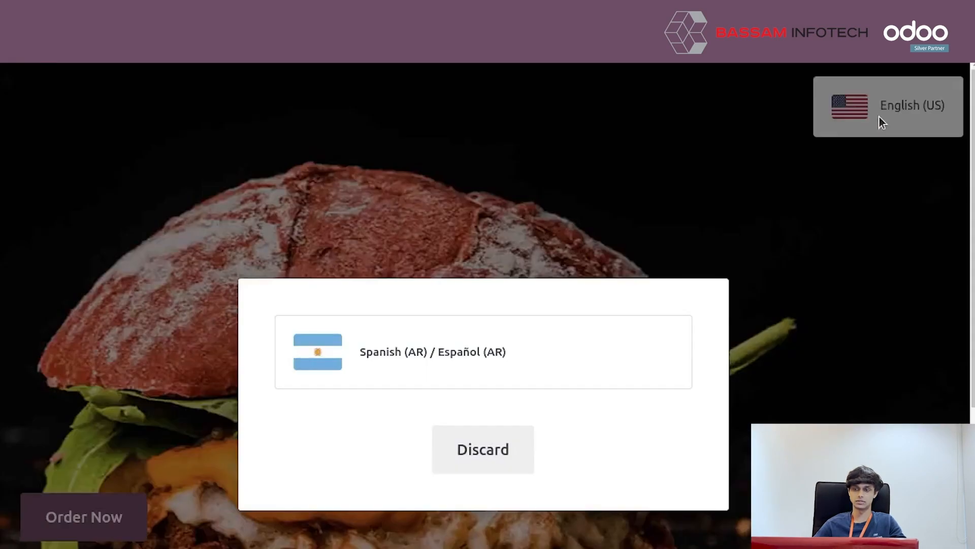
mouse_move(511, 487)
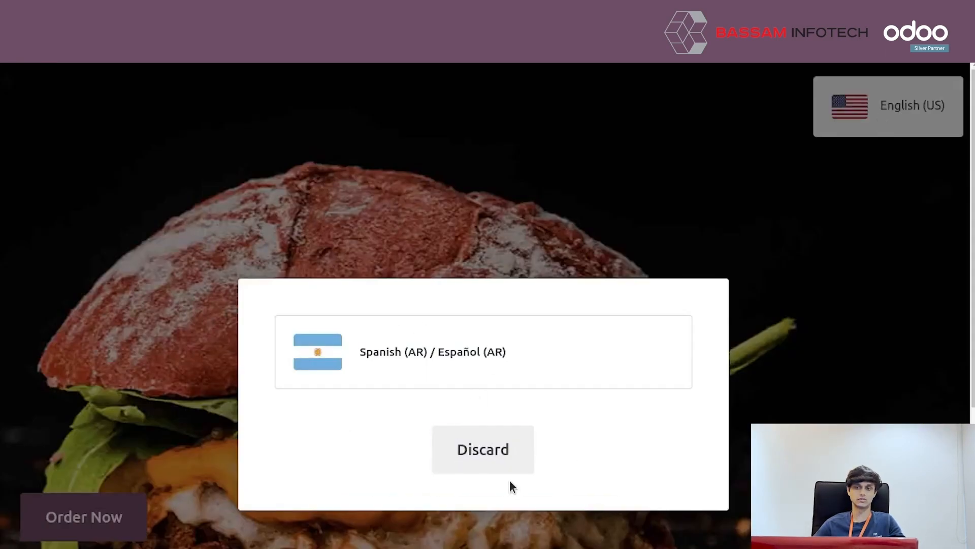
click(482, 449)
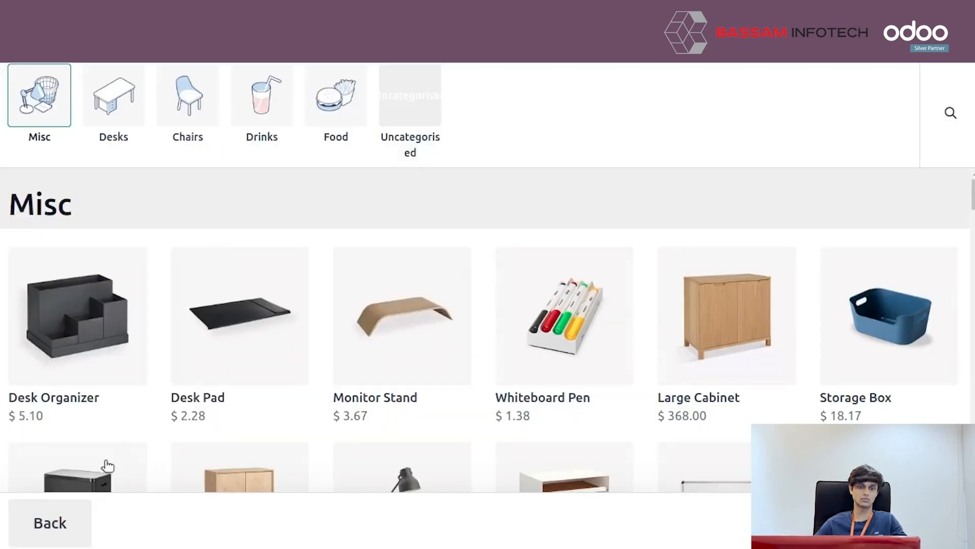
mouse_move(281, 330)
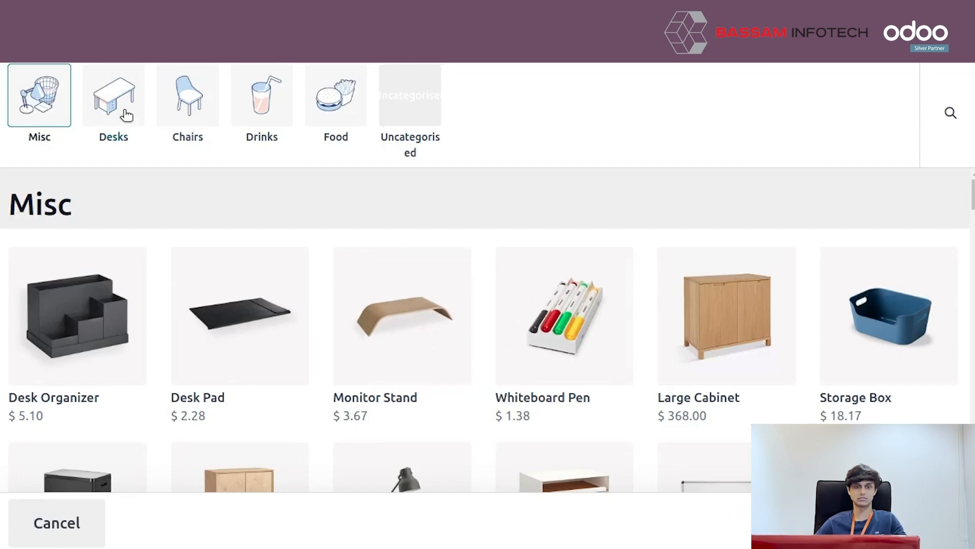
Browse the Desks and Chairs categories, then proceed to the tracker number pad.
click(113, 99)
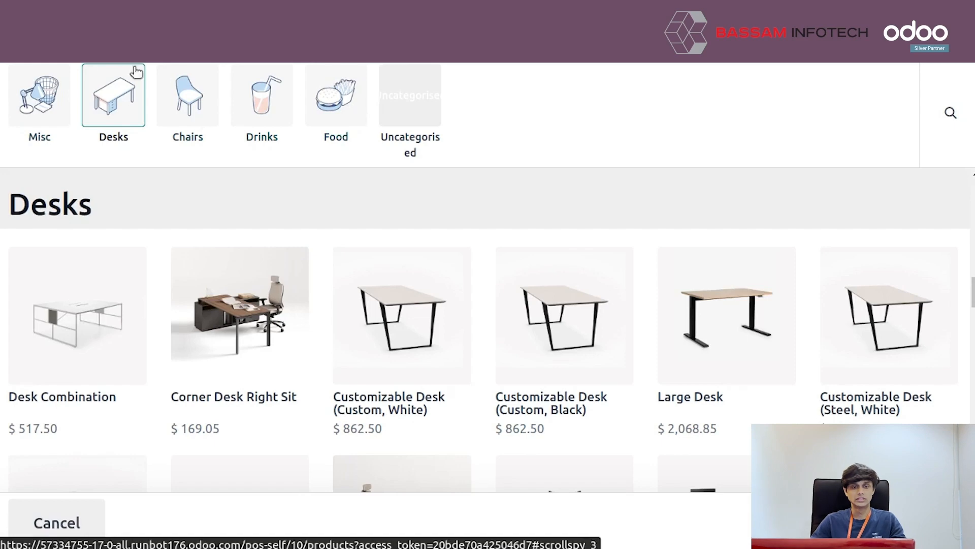
mouse_move(233, 226)
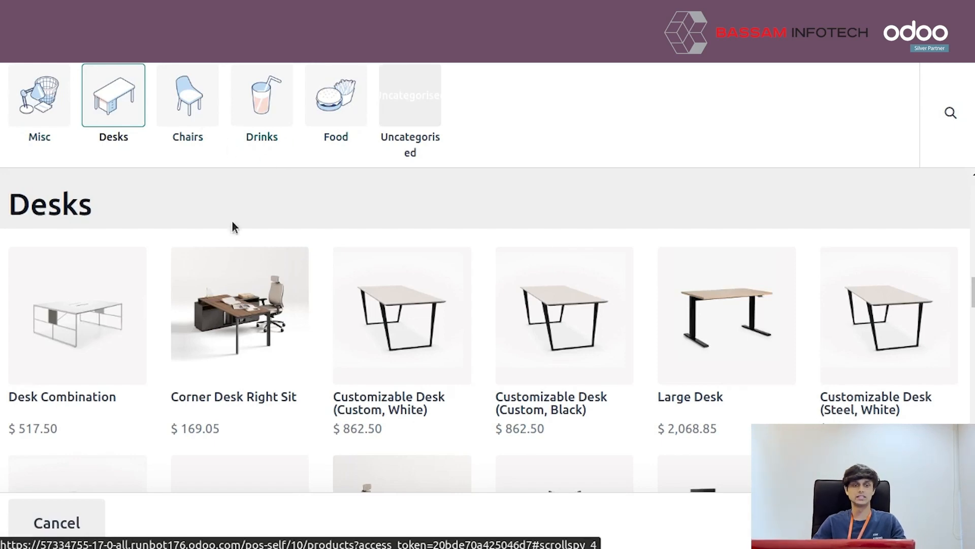
mouse_move(177, 128)
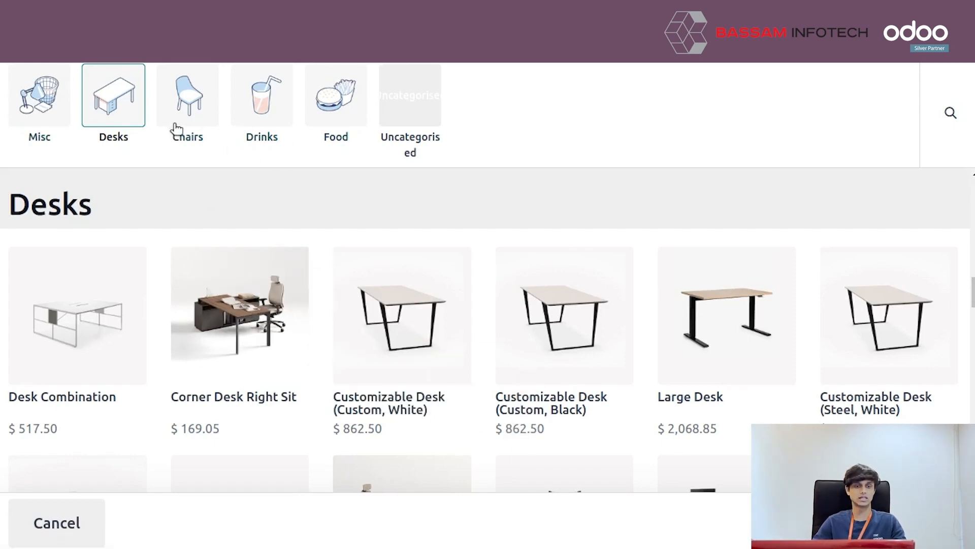
click(187, 95)
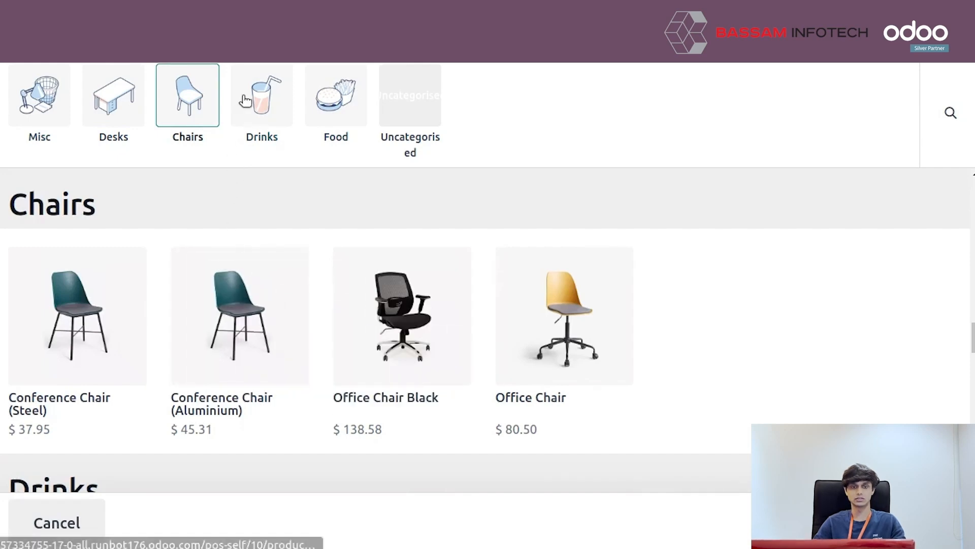
click(335, 100)
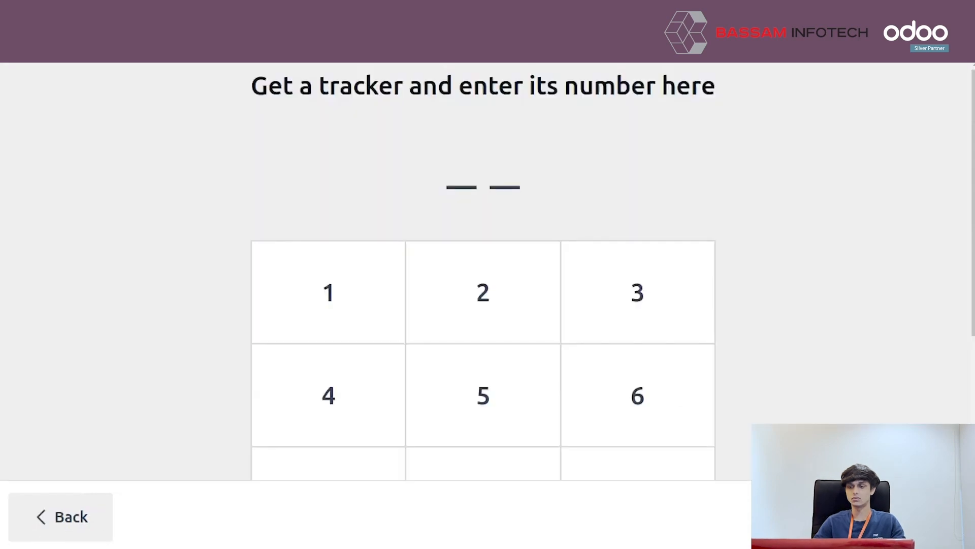
Enter tracker number 22 and submit the order, showing order number 801.
click(483, 293)
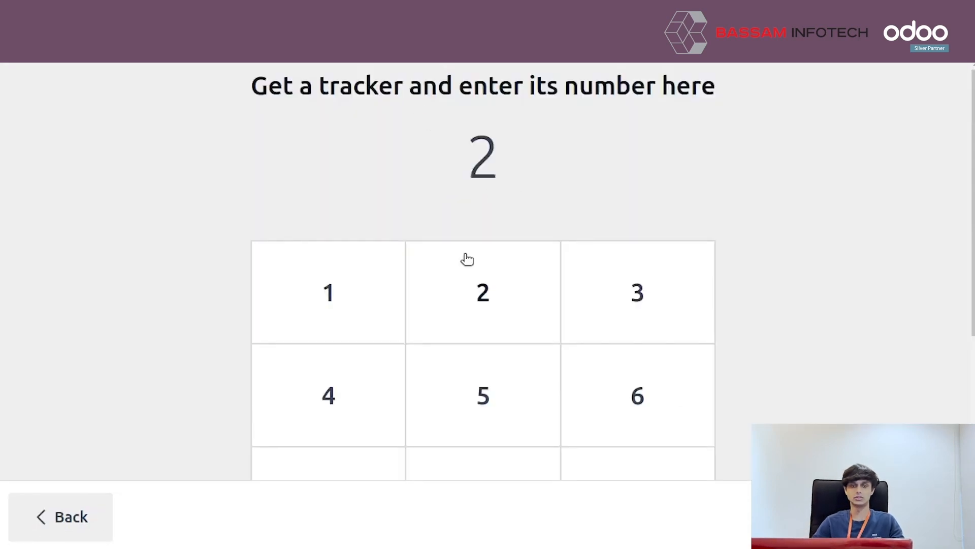
click(483, 291)
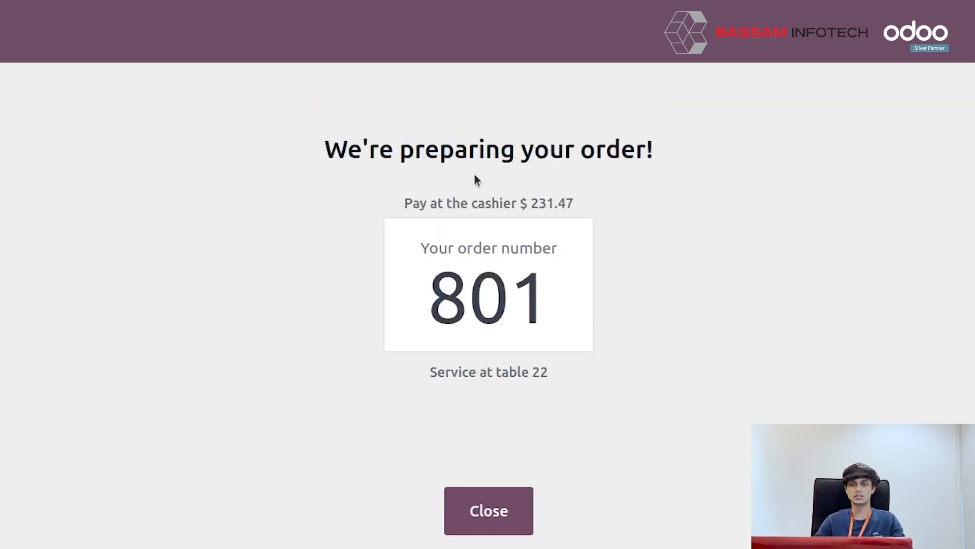
mouse_move(488, 510)
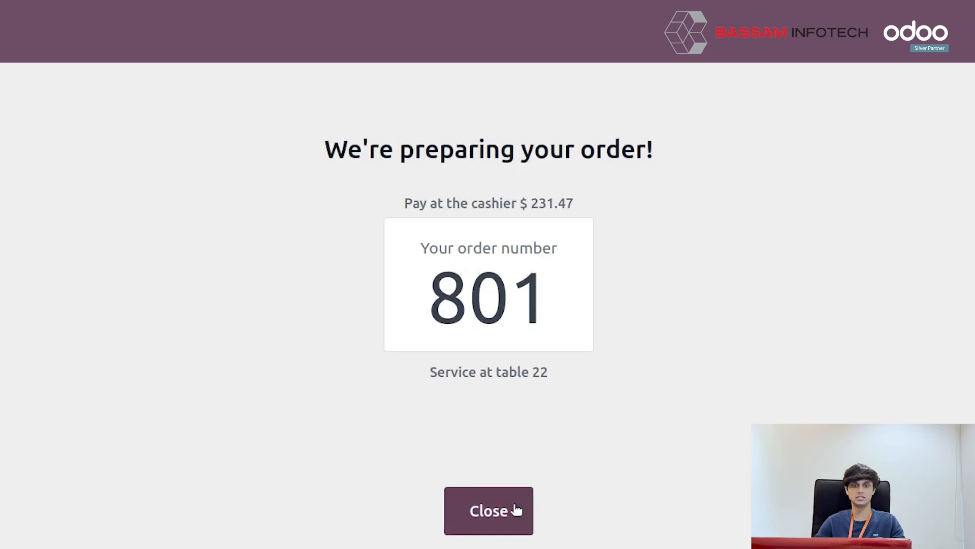